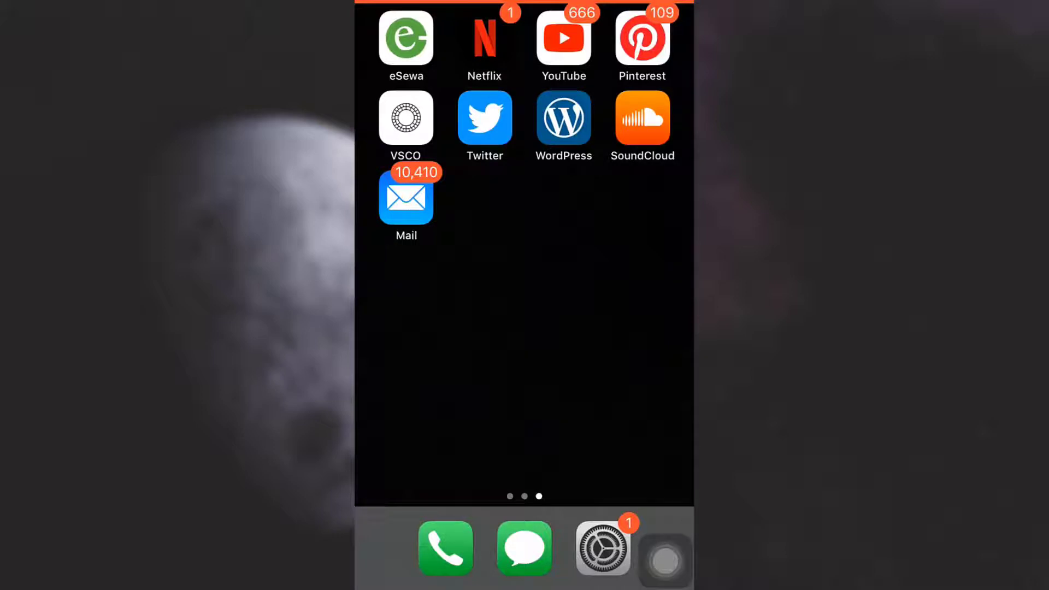
Step: Launch Pinterest from the Home Screen to its For you feed
click(641, 38)
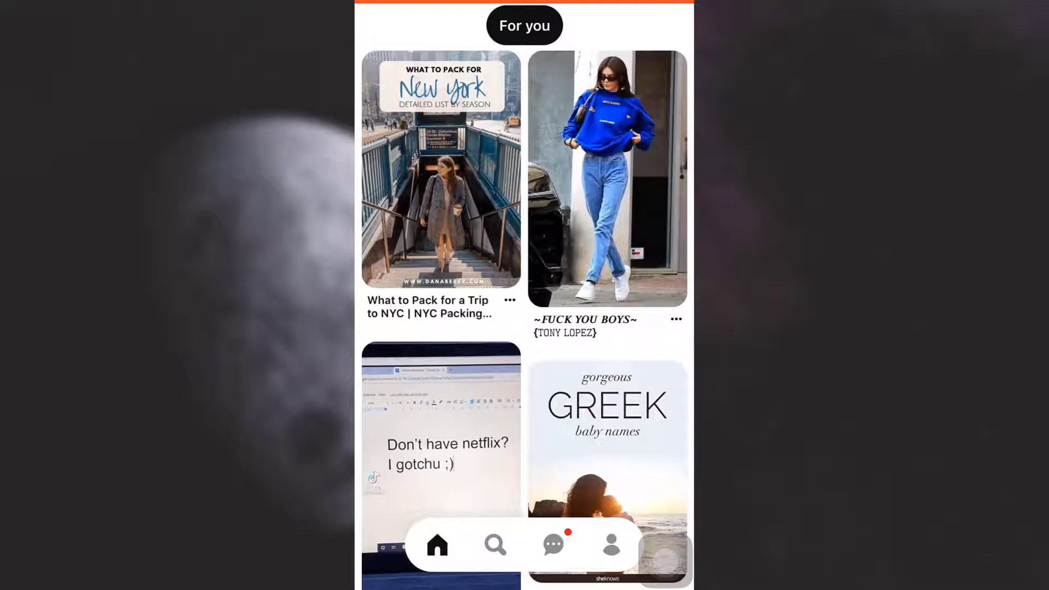
Step: Go to your profile and open the Minimalism board from the saved boards
click(610, 545)
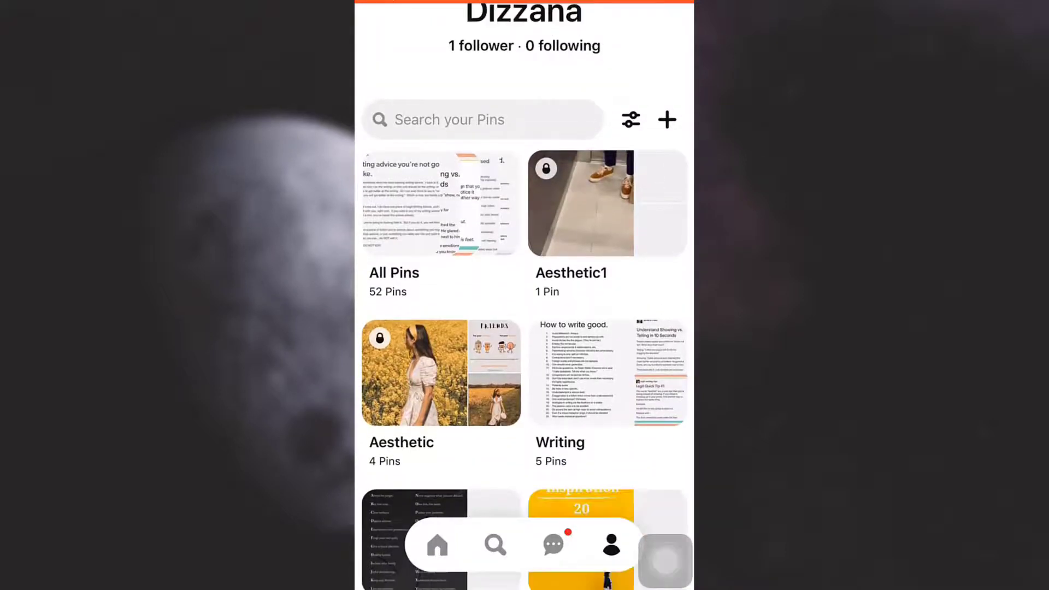
scroll(up, 3)
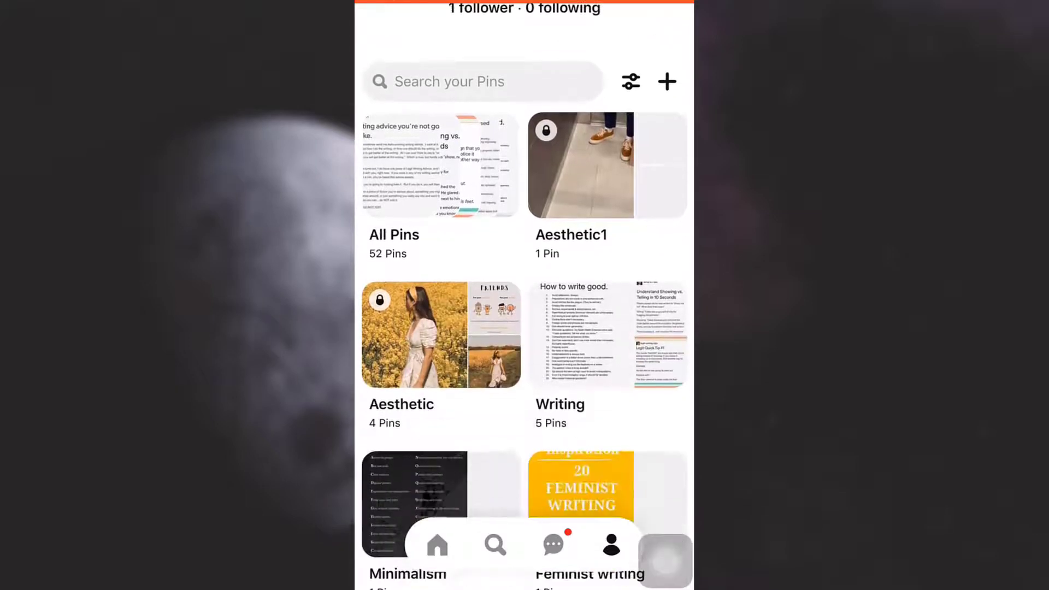
scroll(down, 3)
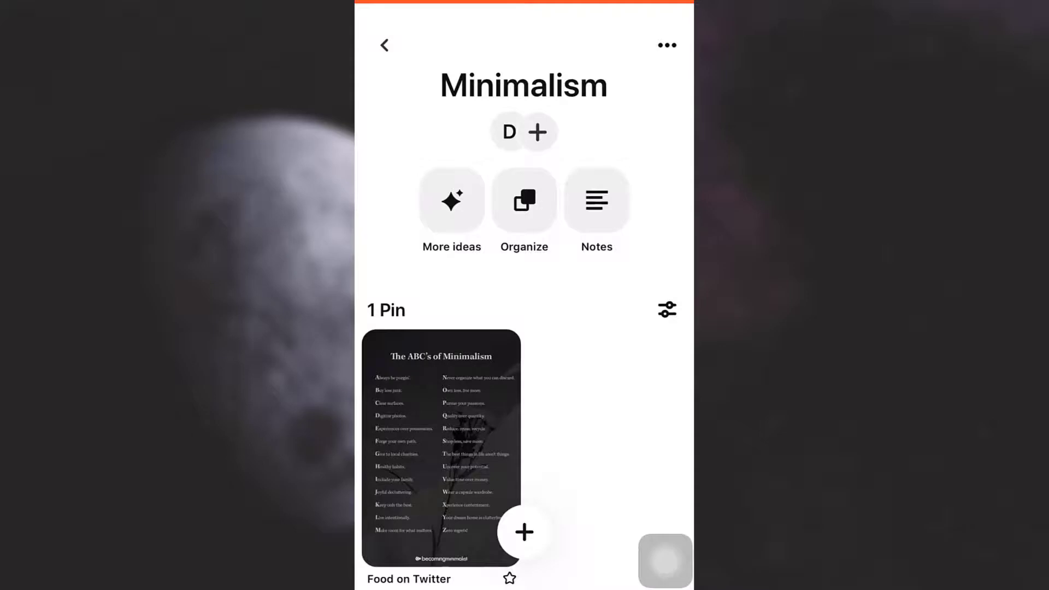
Step: Share the Minimalism board and activate the friend search field on the Send Board sheet
click(667, 45)
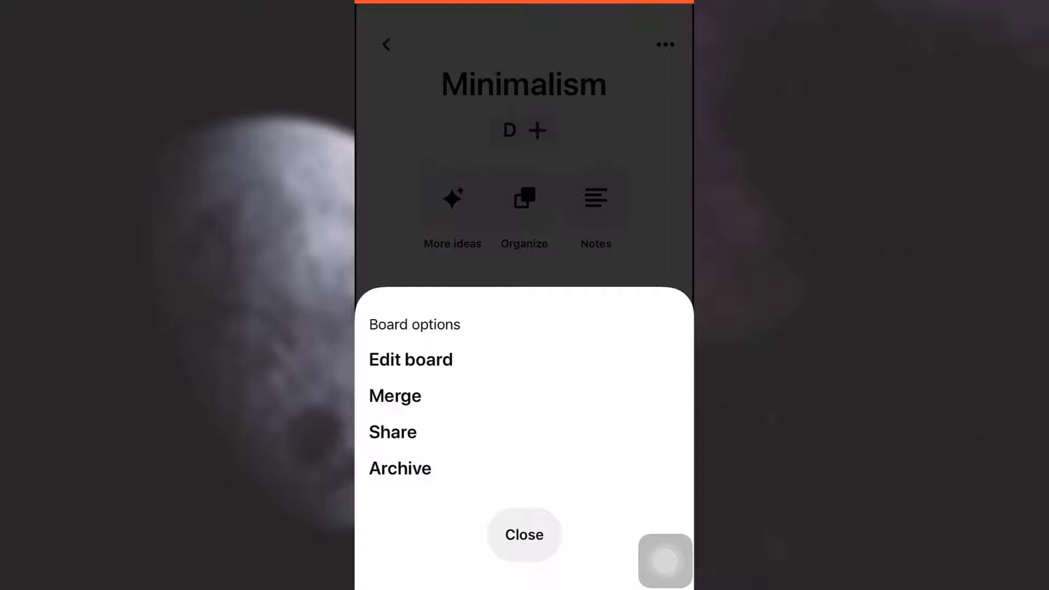
click(392, 432)
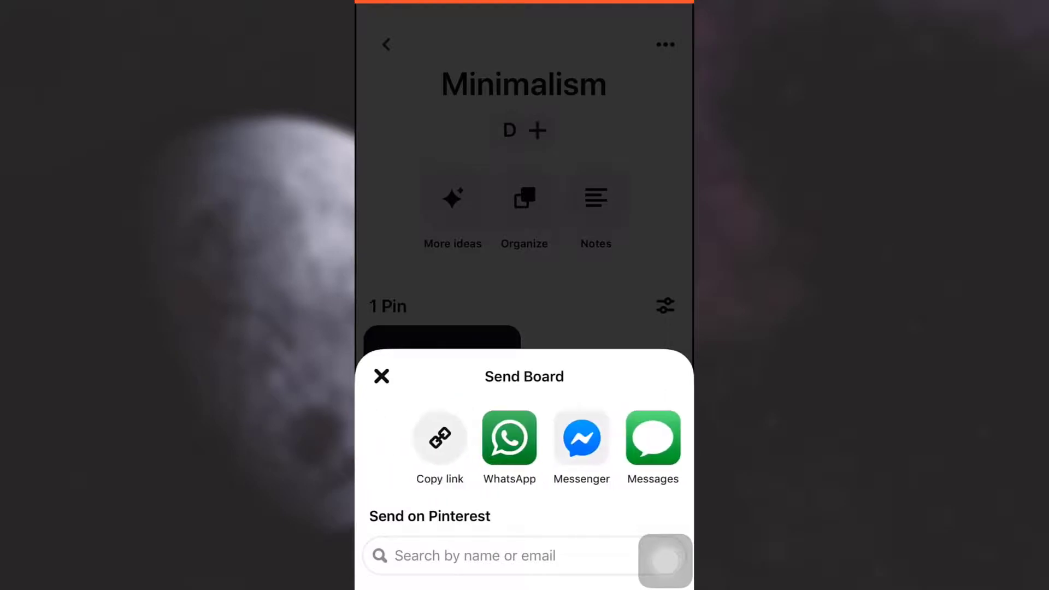
scroll(left, 3)
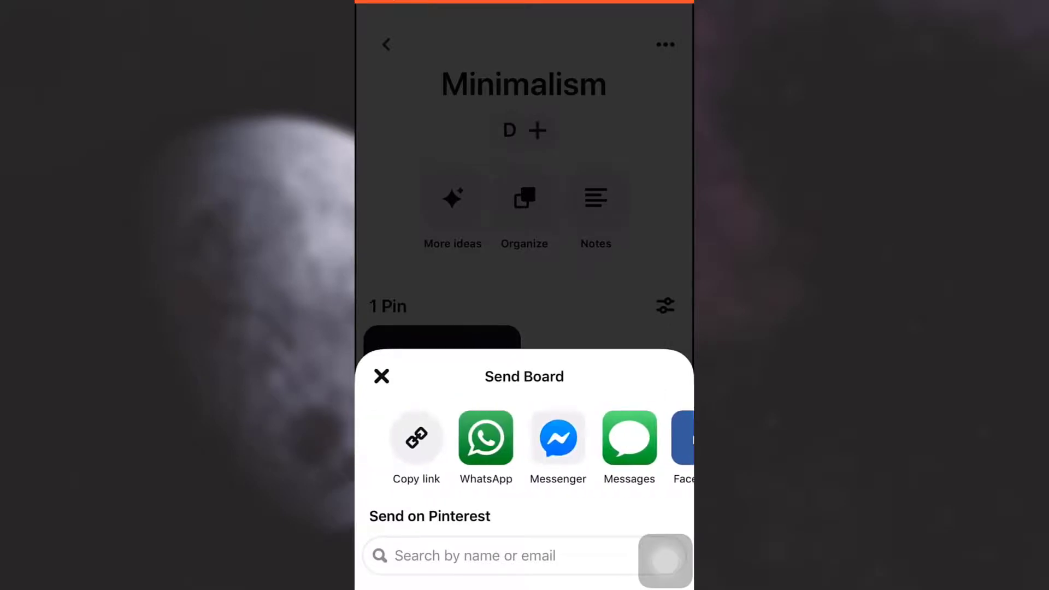
scroll(left, 3)
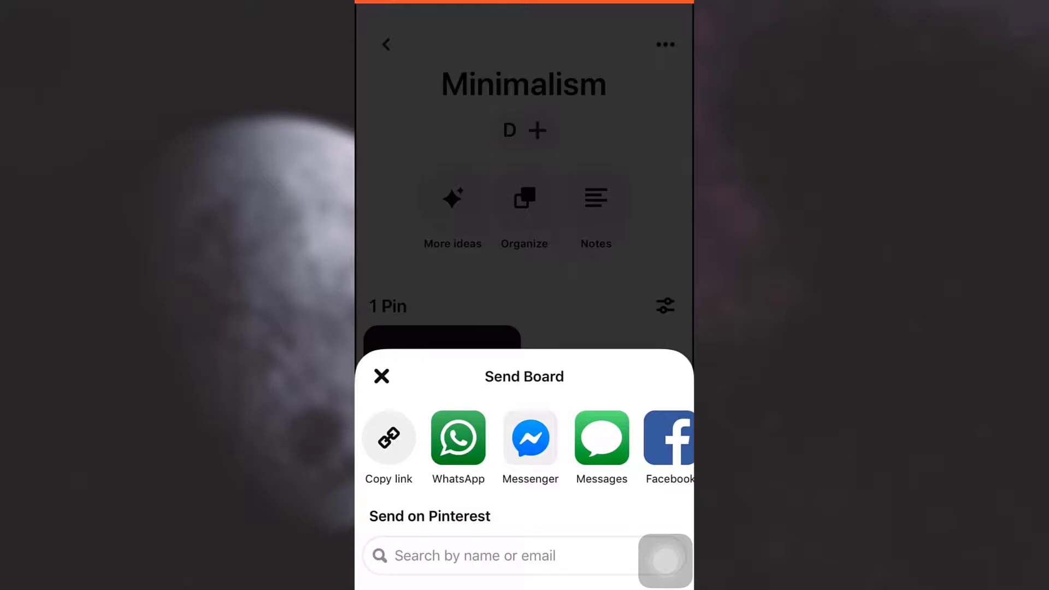
click(498, 555)
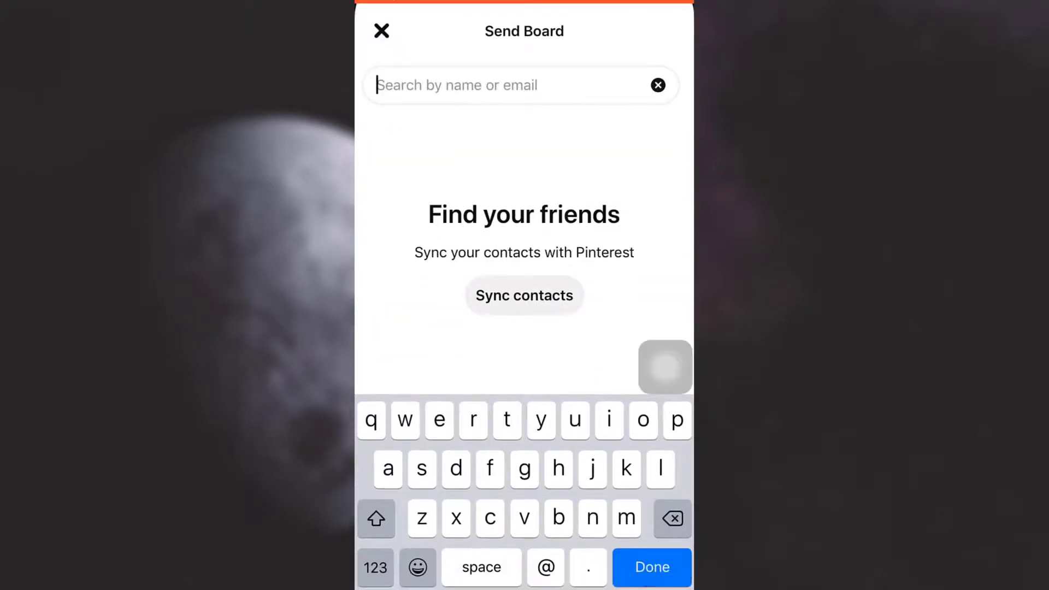
Step: Send the Minimalism board to friend M R and dismiss the upload-contacts prompt
click(376, 519)
text(M R)
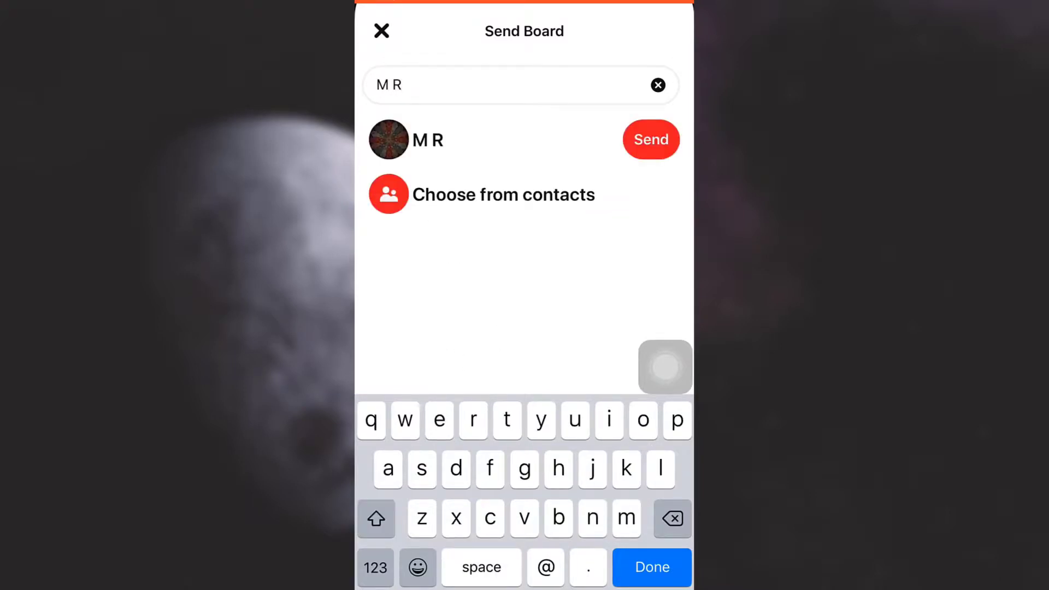
click(650, 139)
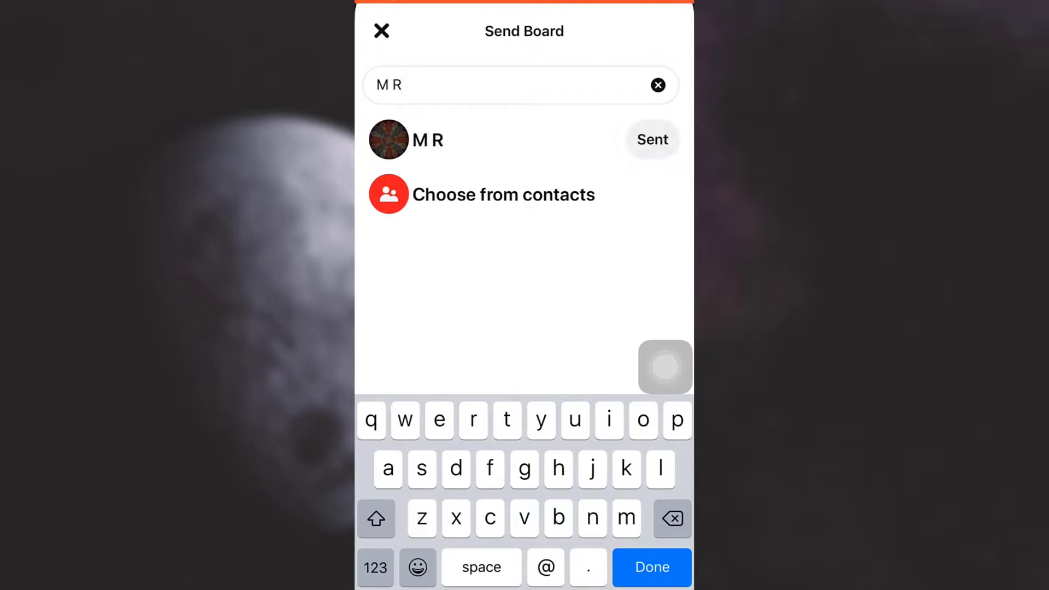
click(503, 194)
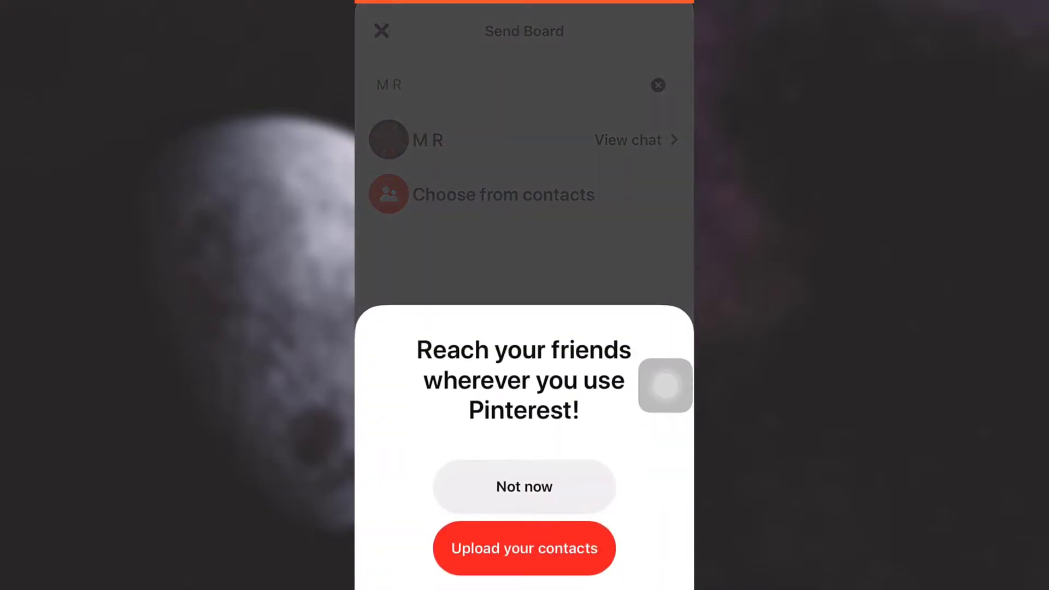
click(523, 486)
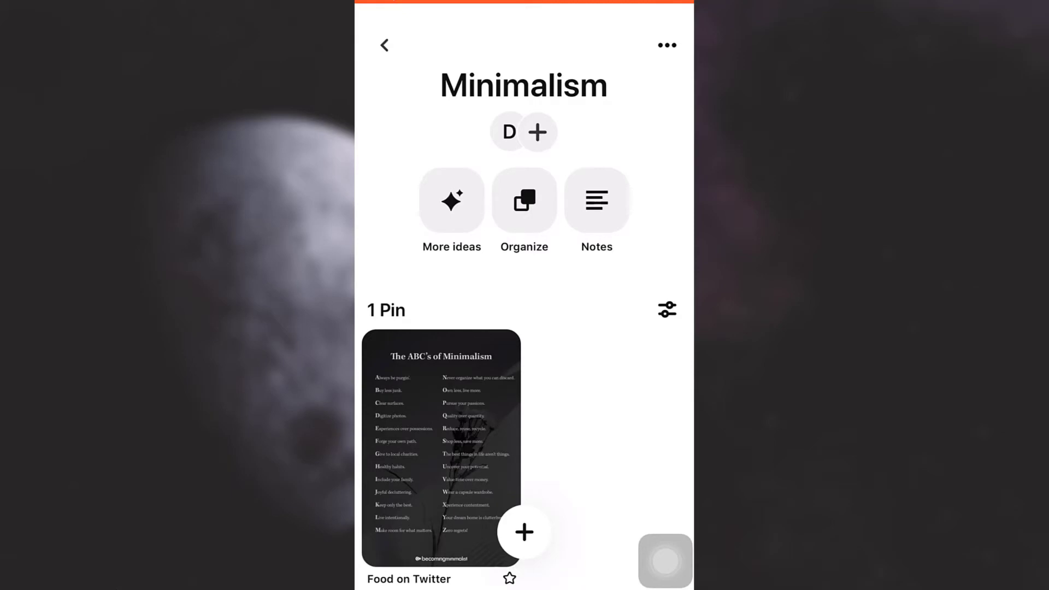
Step: Return to your profile's boards and view the Updates inbox
click(384, 45)
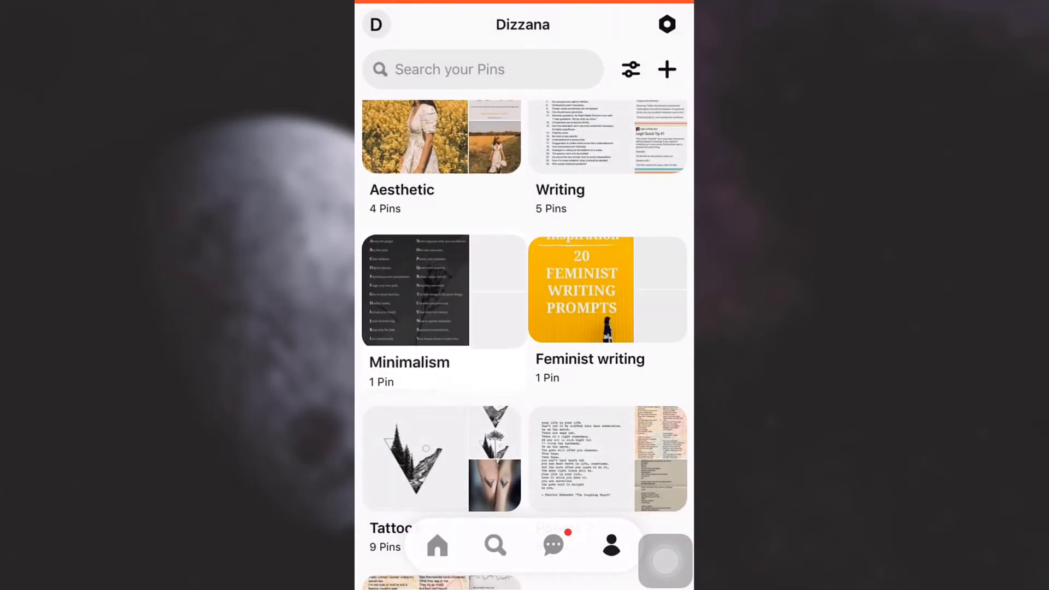
click(553, 544)
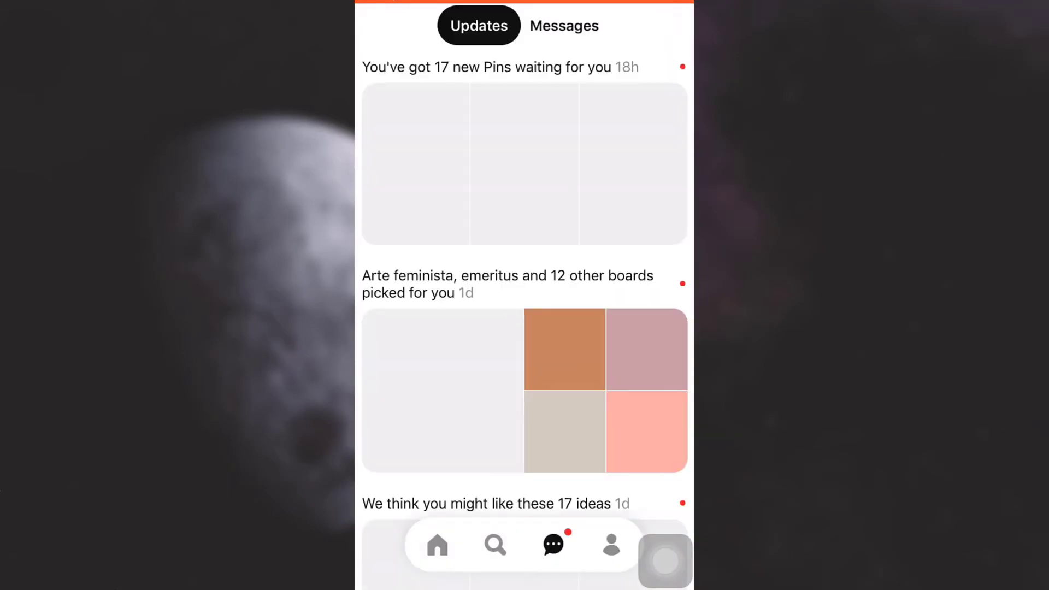